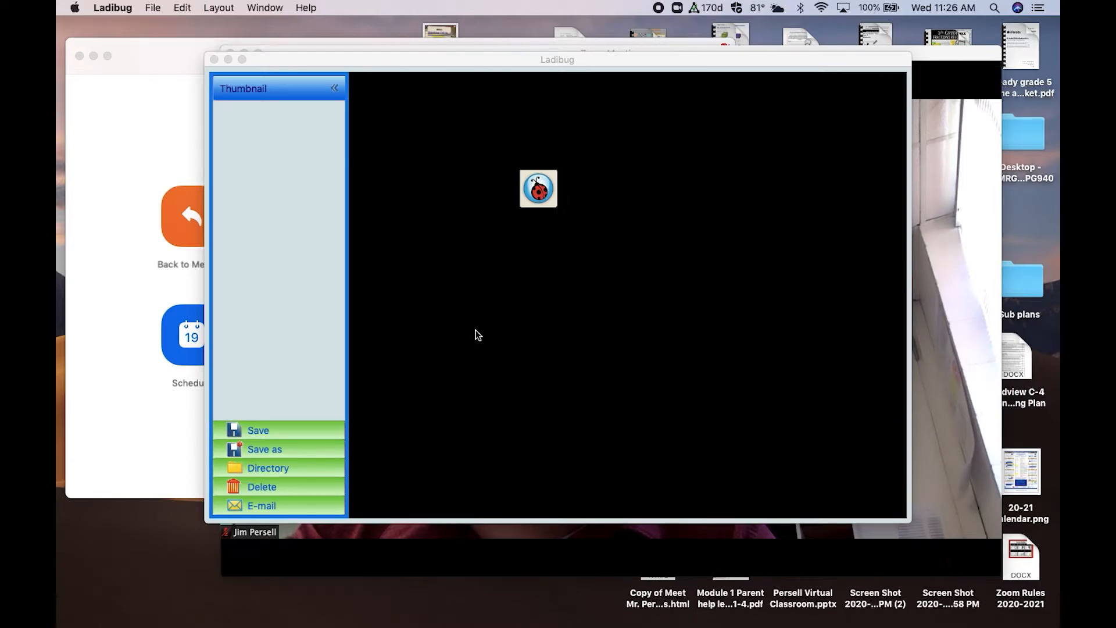
# Step: Start the live document-camera feed of the distance learning games handout
pyautogui.click(539, 188)
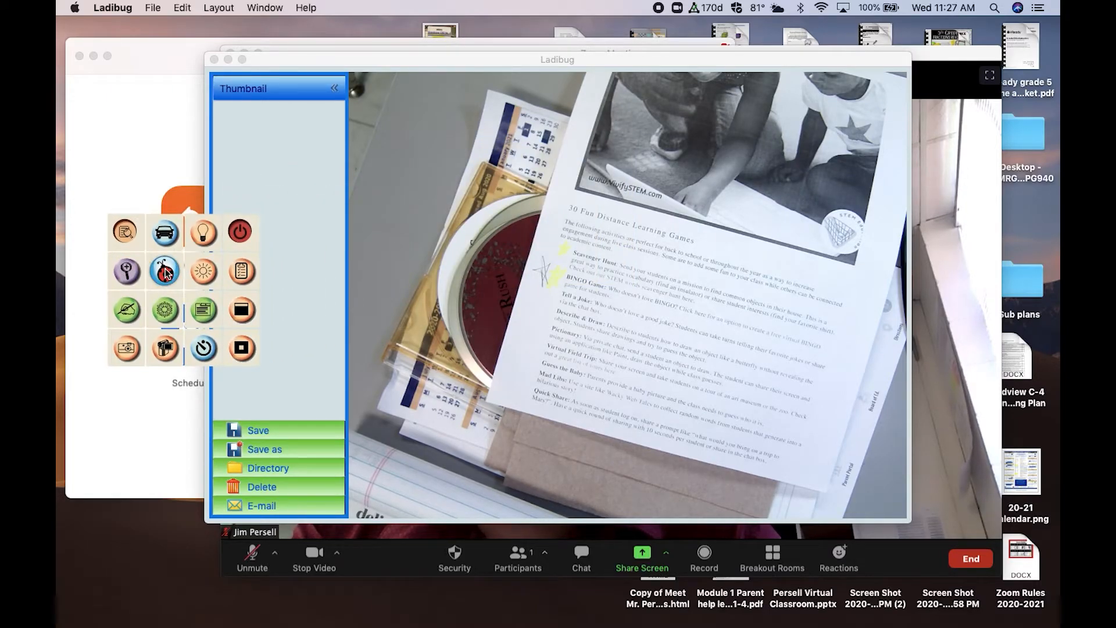
# Step: Collapse the thumbnail panel and close the tool menu to enlarge the live worksheet view
pyautogui.click(164, 271)
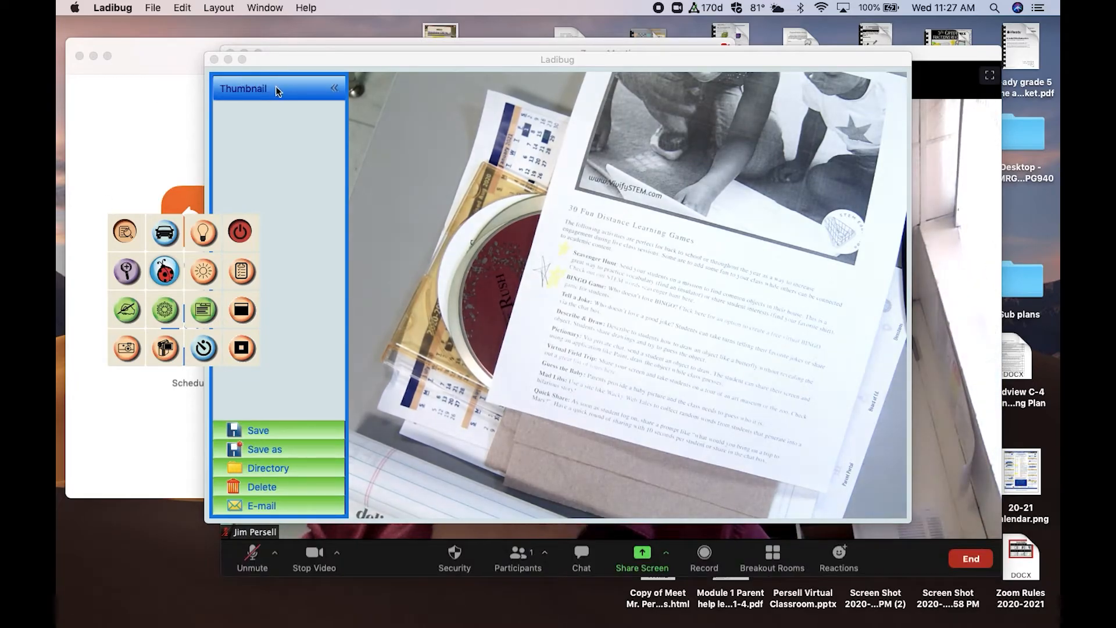
pyautogui.click(334, 88)
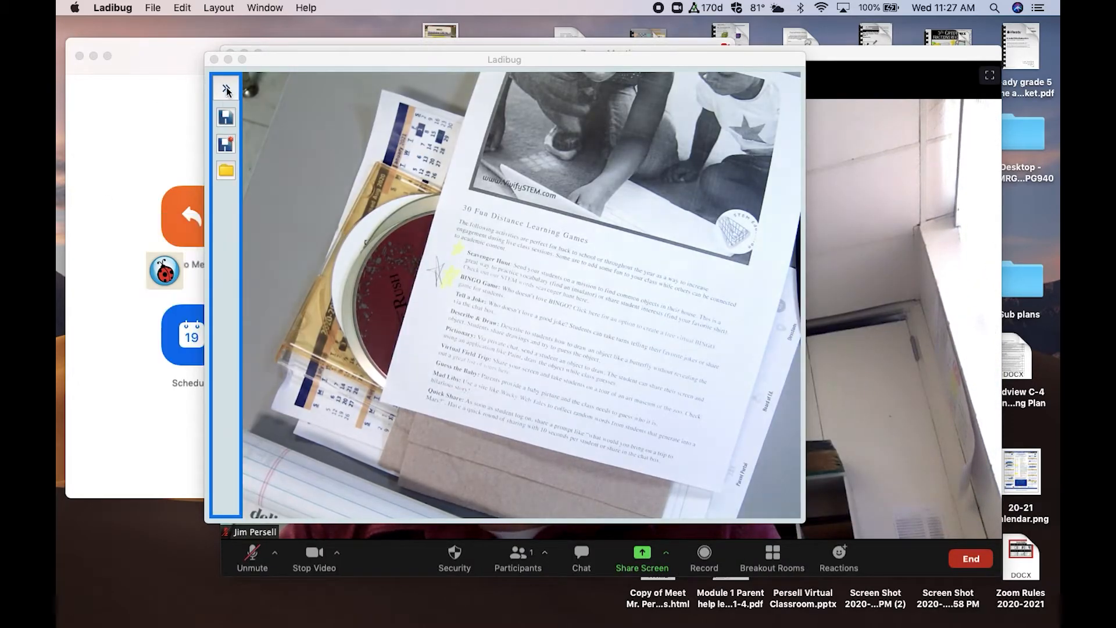
# Step: Bring the Zoom meeting window with the presenter's webcam in front of Ladibug
pyautogui.click(225, 87)
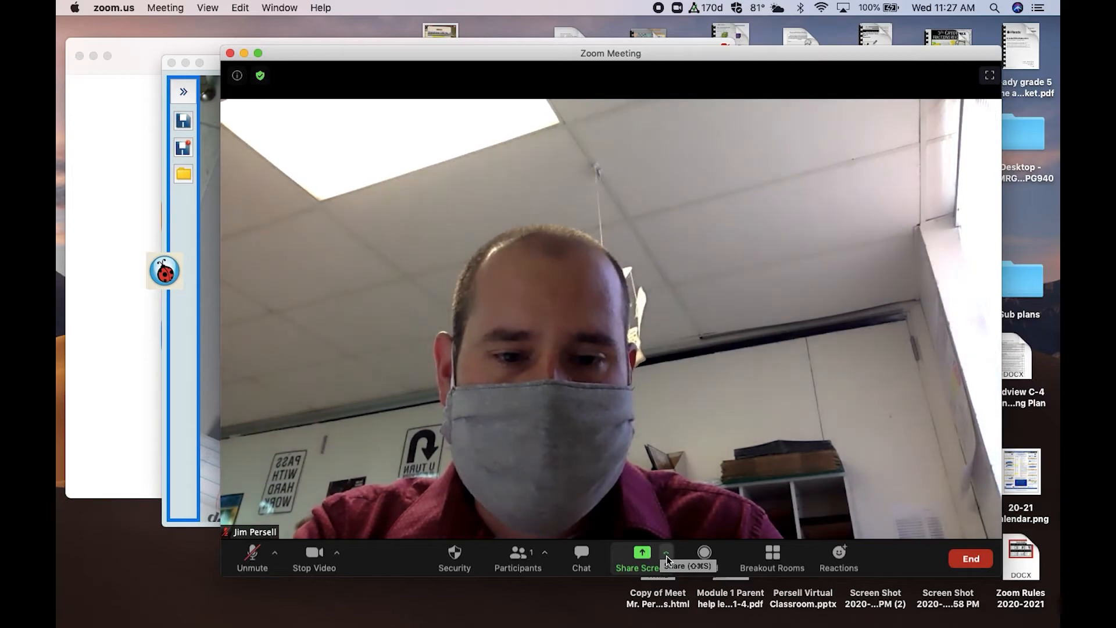
# Step: Share the 'Ladibug - Ladibug' window with the Zoom meeting
pyautogui.click(640, 558)
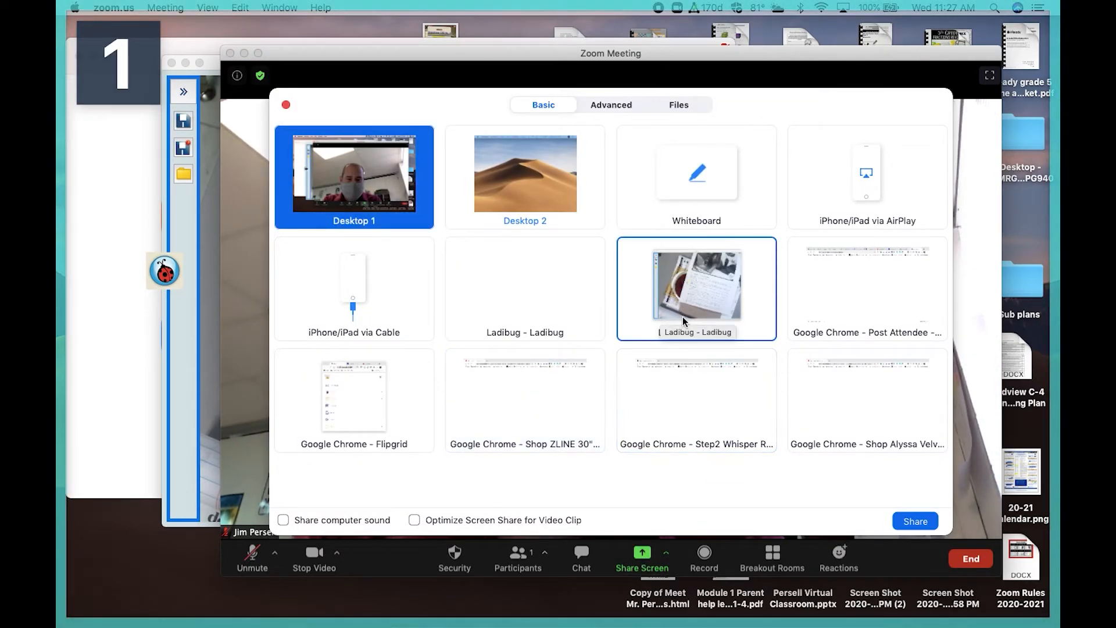
pyautogui.click(696, 288)
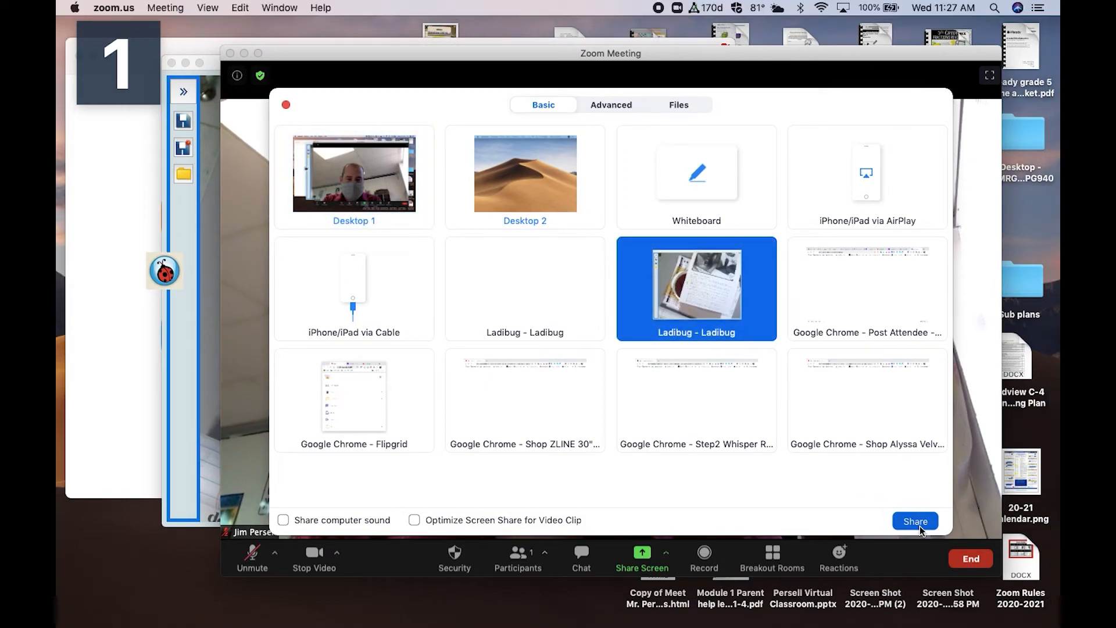
pyautogui.click(915, 521)
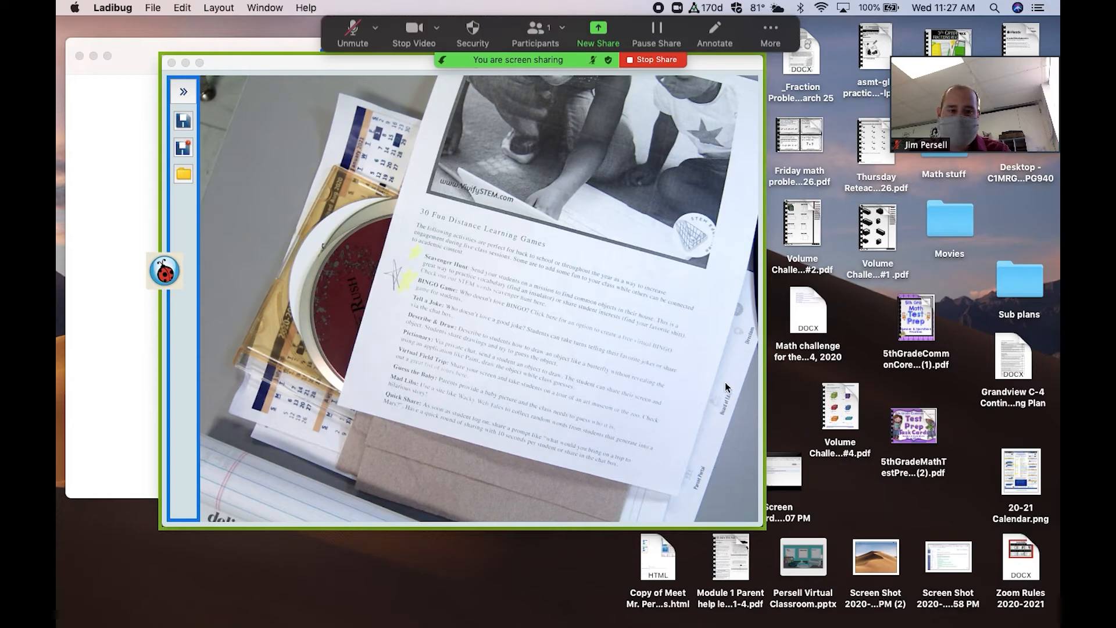
pyautogui.moveTo(763, 531)
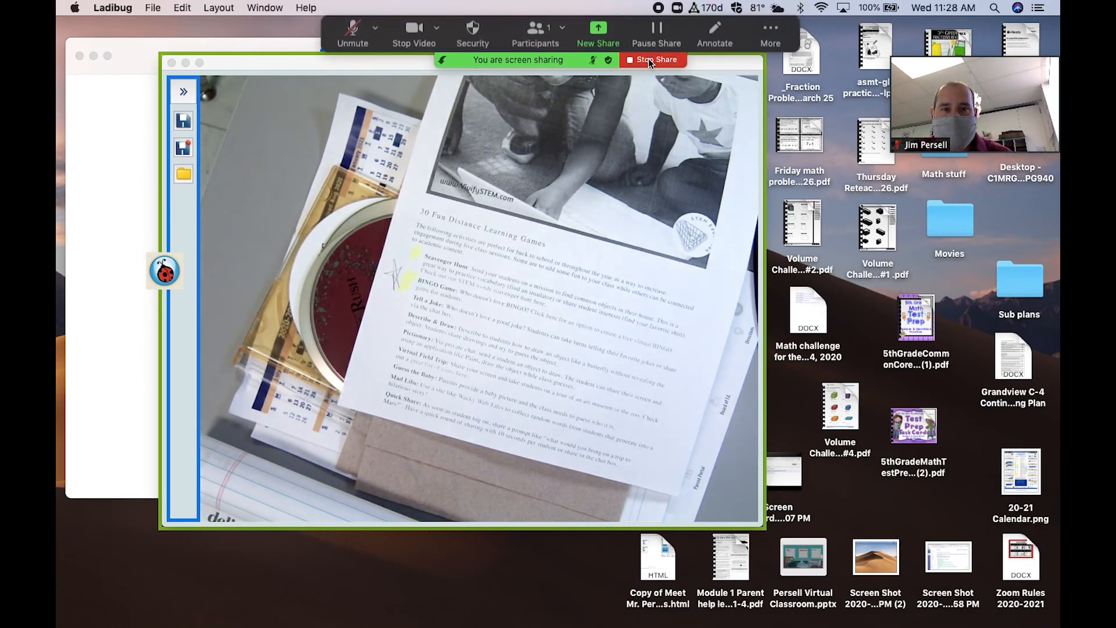
# Step: End the Zoom screen share of the Ladibug window from the sharing banner
pyautogui.click(653, 59)
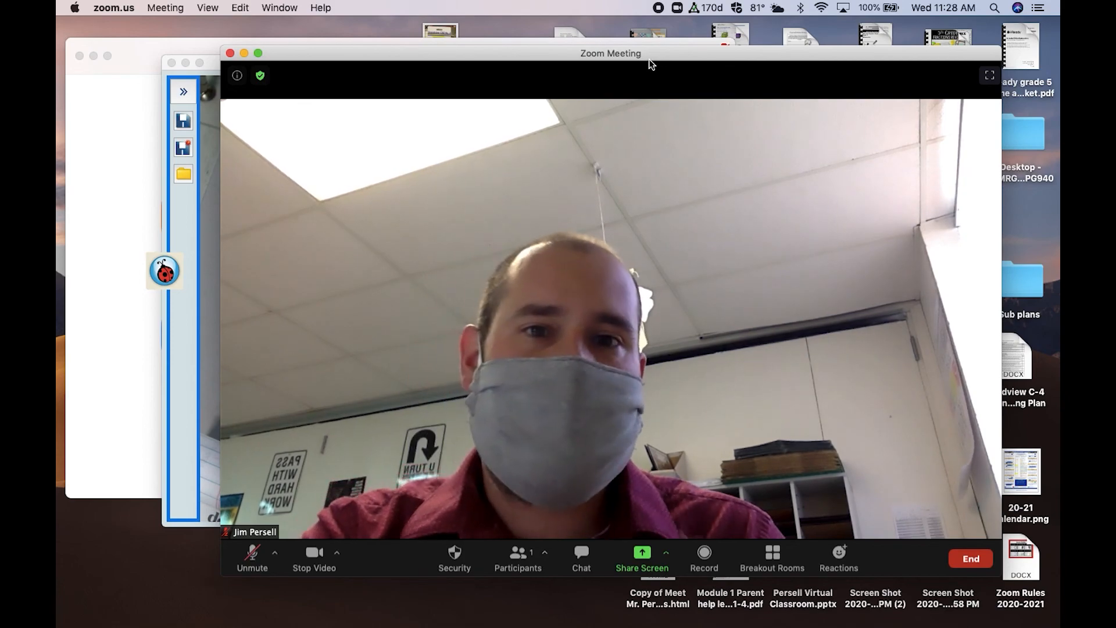
pyautogui.moveTo(236, 76)
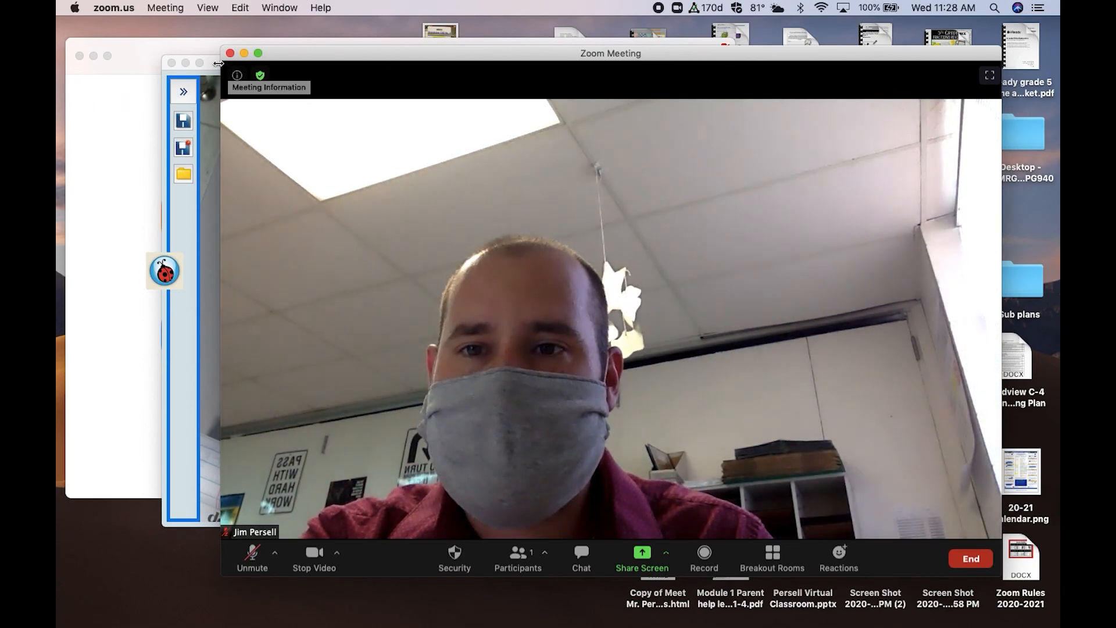